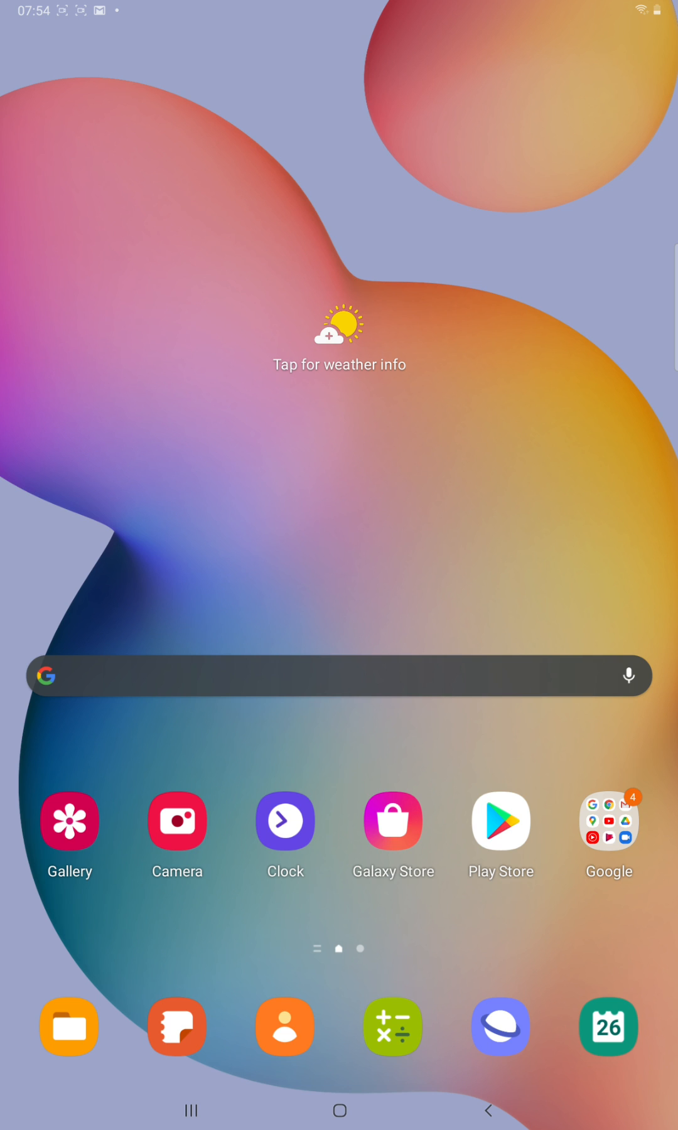
- Launch Google Drive from the Google apps folder and bring up the create-new options
{"action": "left_click", "coordinate": [608, 820]}
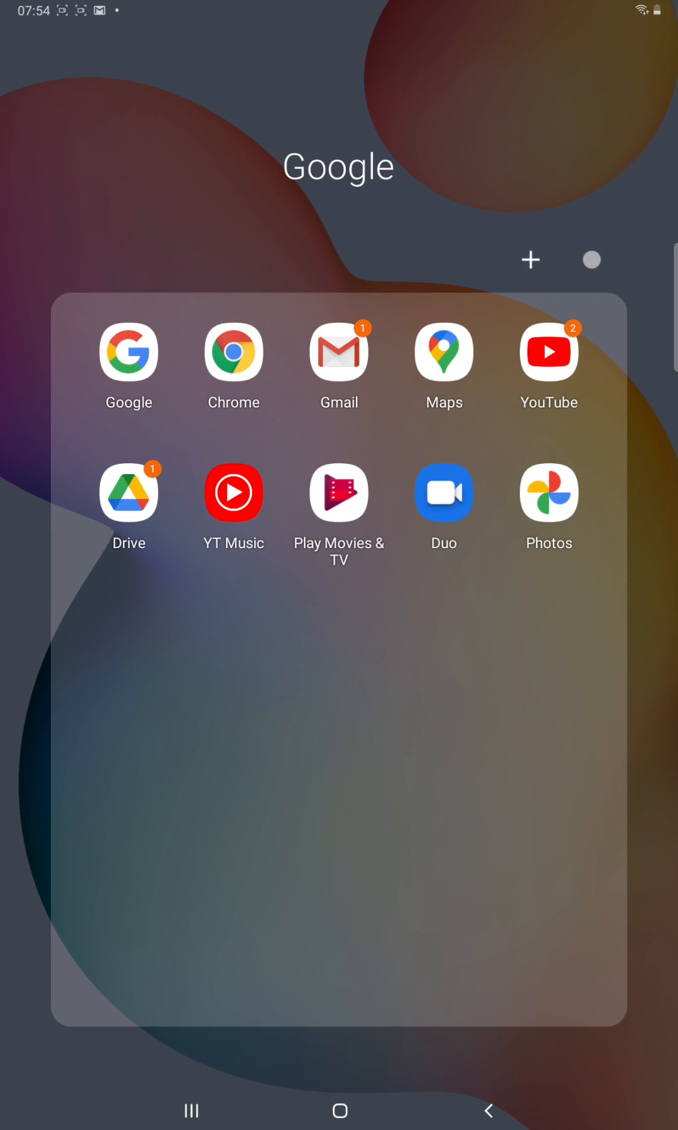
{"action": "left_click", "coordinate": [128, 493]}
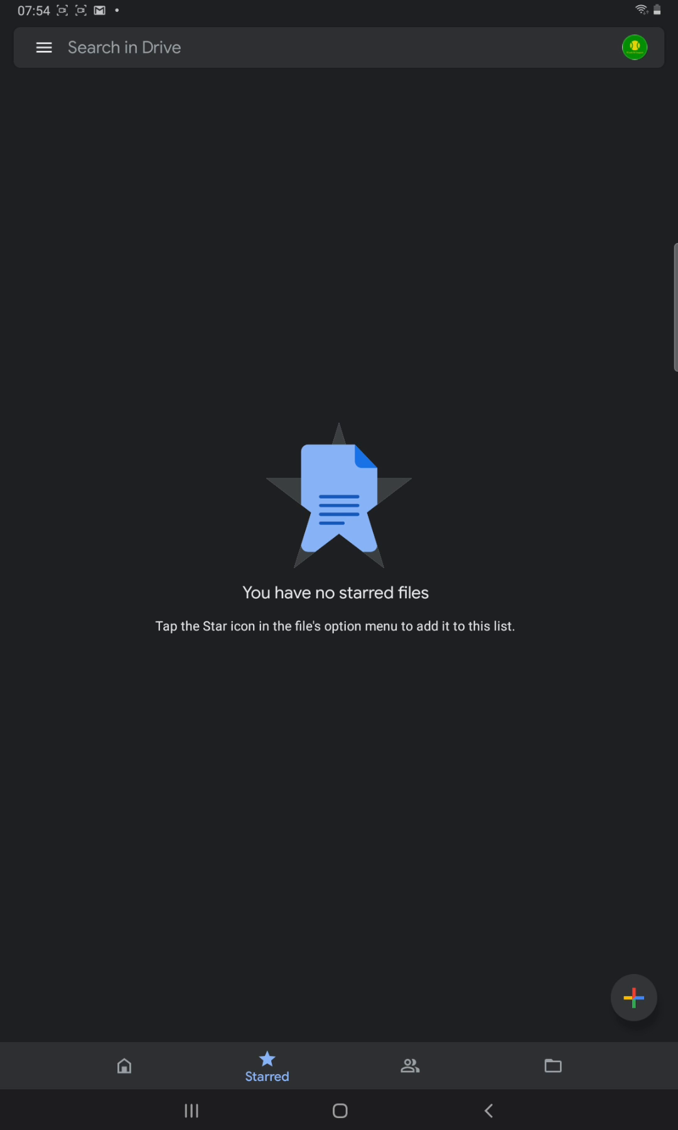
{"action": "left_click", "coordinate": [633, 997]}
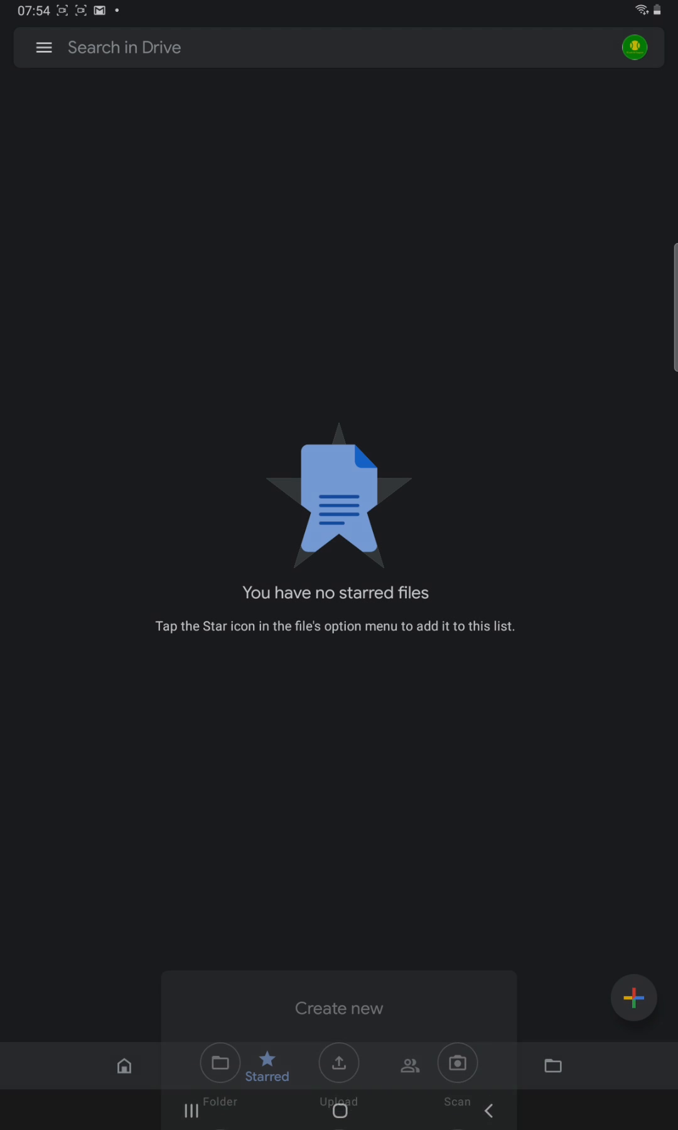
{"action": "left_click", "coordinate": [457, 1062]}
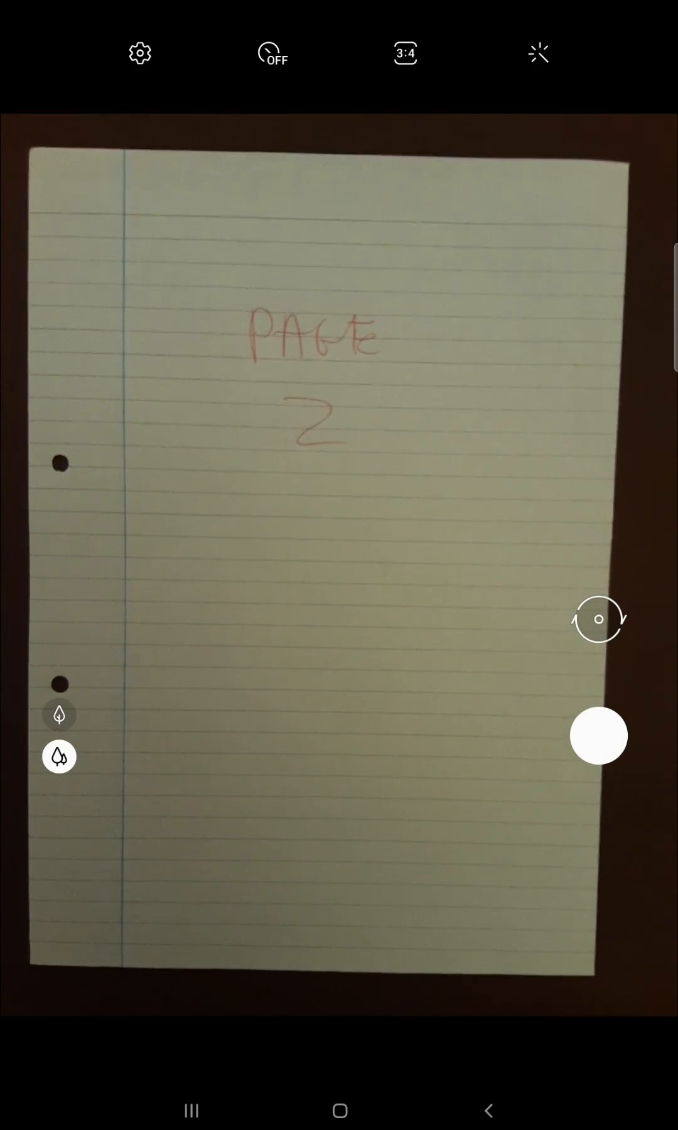
- Capture the handwritten page marked PAGE 2 and accept it into the scan
{"action": "left_click", "coordinate": [597, 736]}
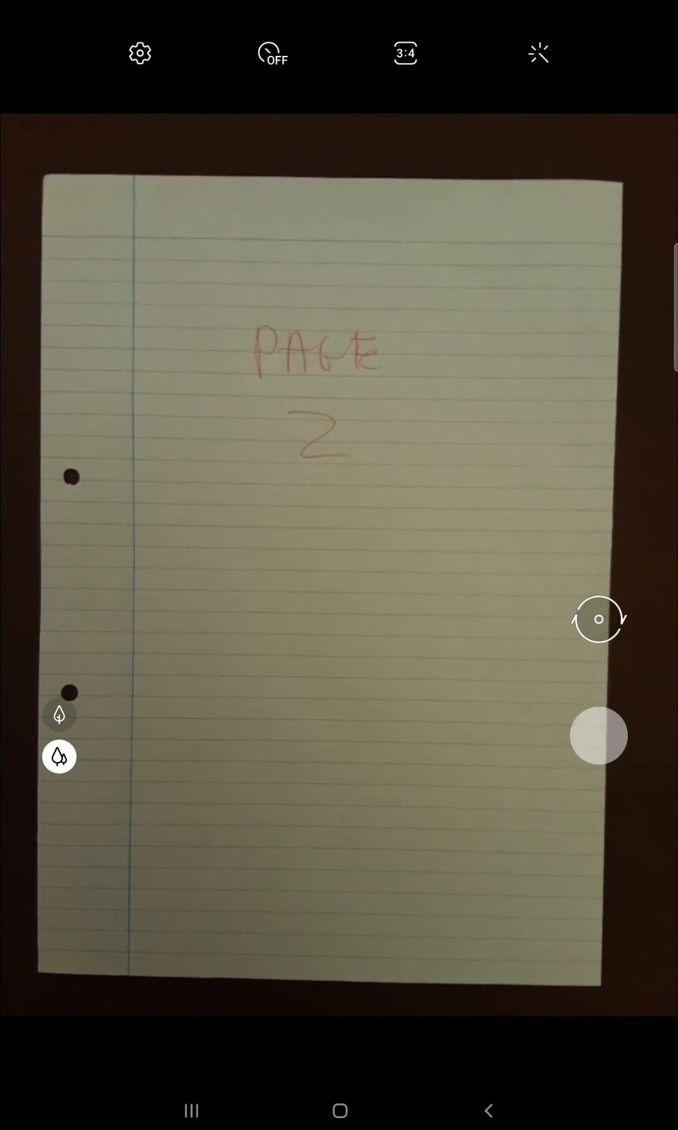
{"action": "left_click", "coordinate": [598, 736]}
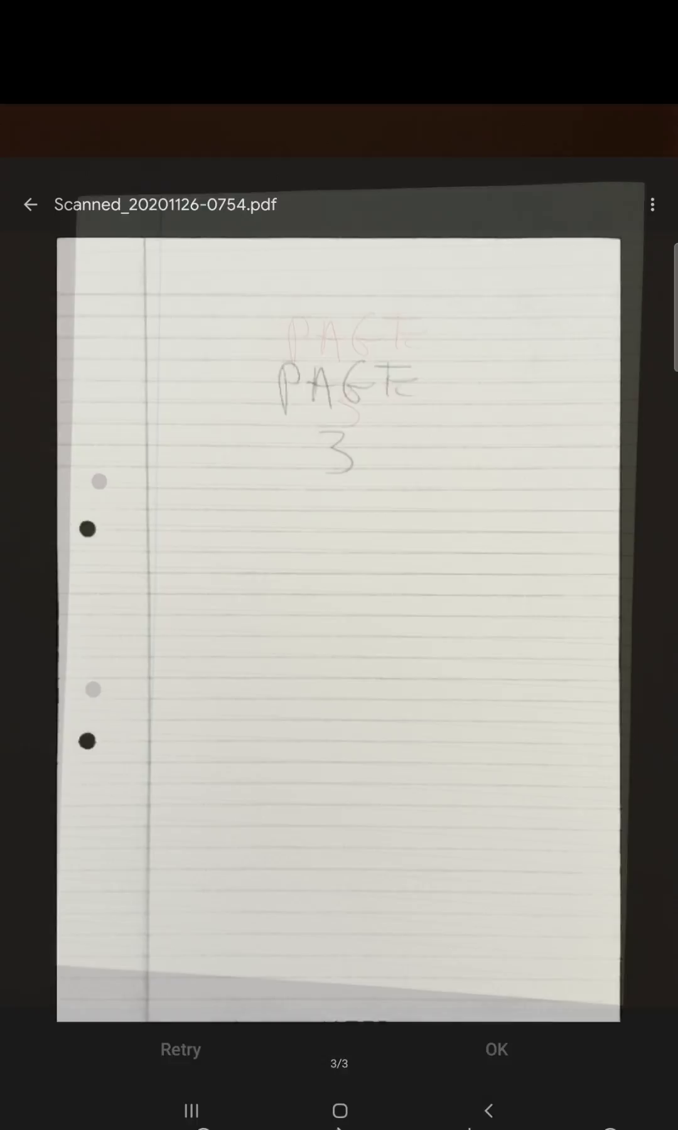
- Accept the captured PAGE 3 preview as the scan's third page
{"action": "left_click", "coordinate": [496, 1048]}
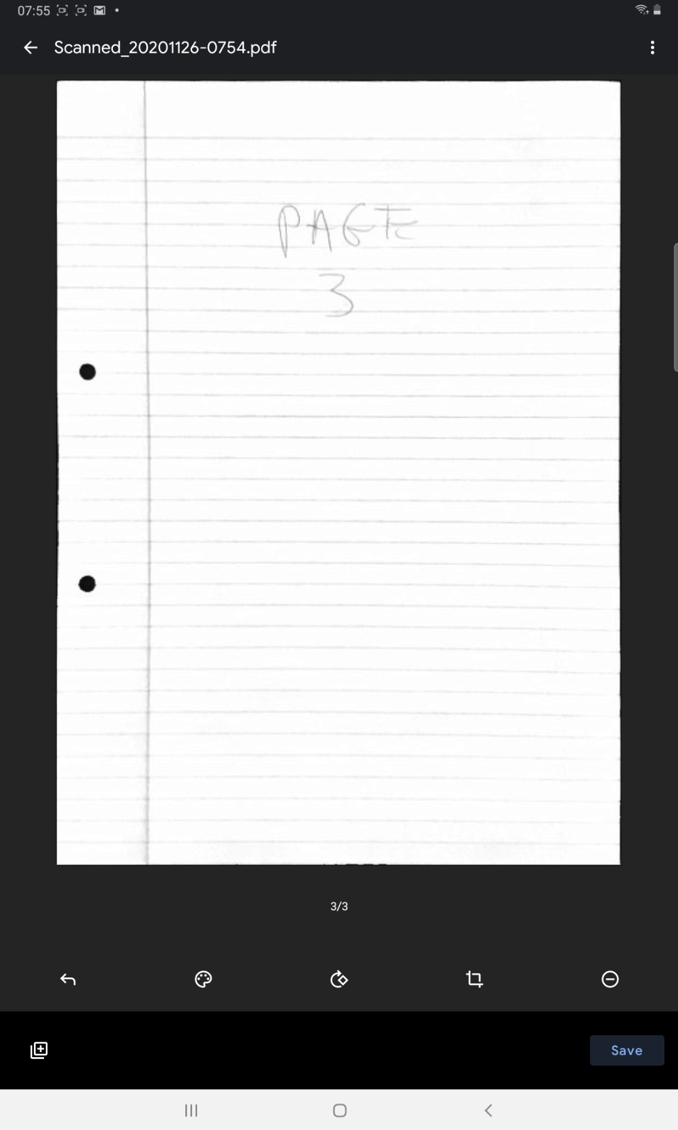